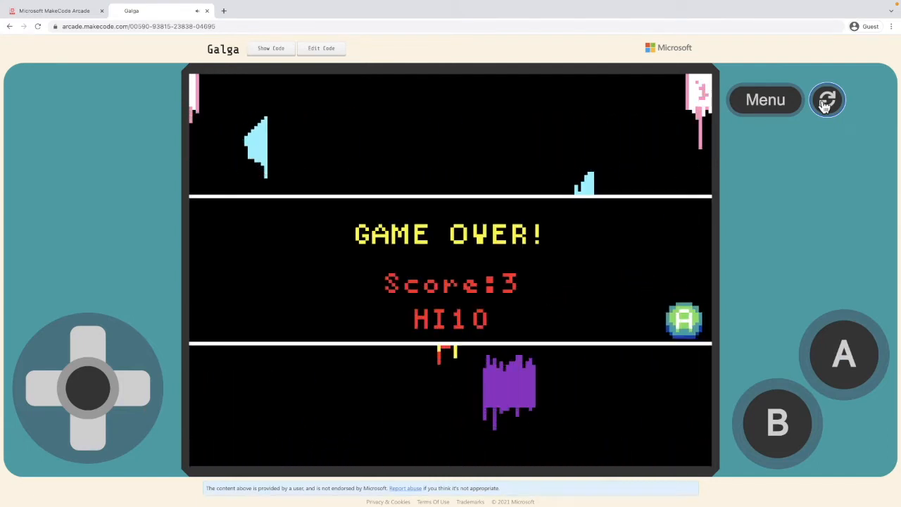
Switch from the shared Galga game tab to the MakeCode Arcade block editor
left_click(321, 48)
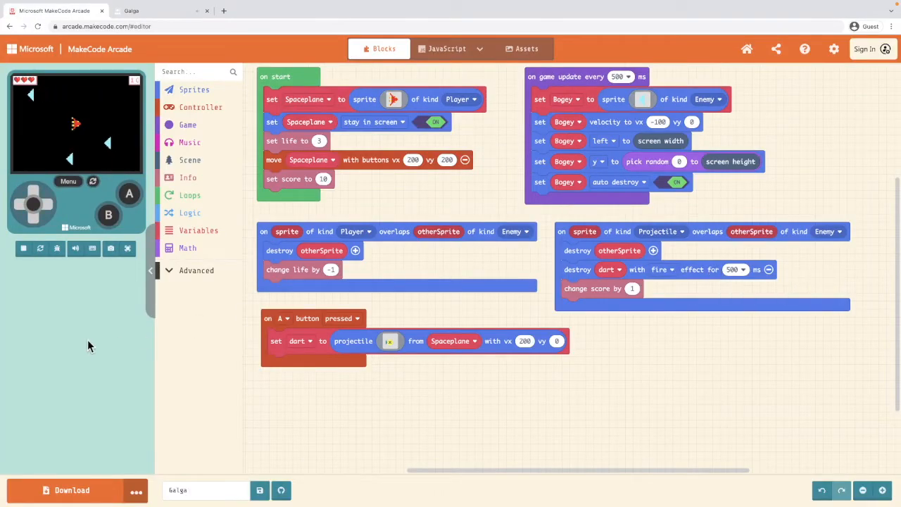
left_click(23, 248)
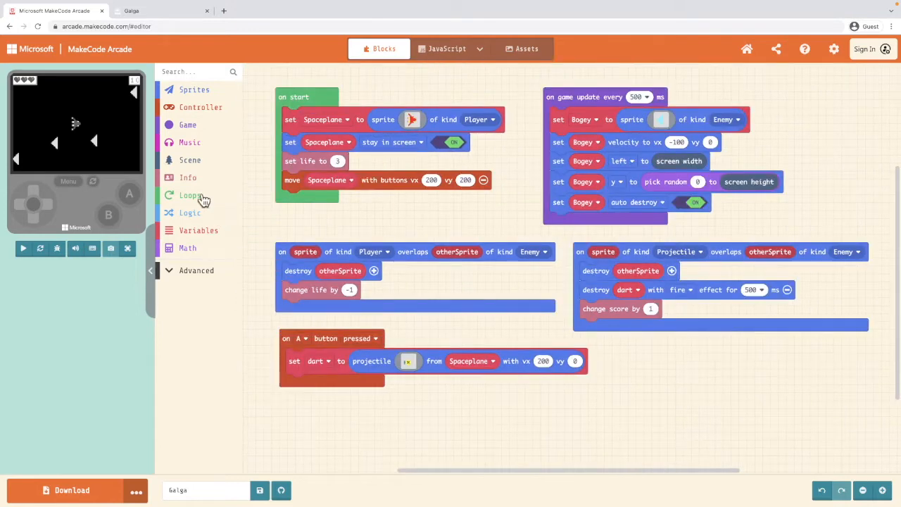
left_click(188, 178)
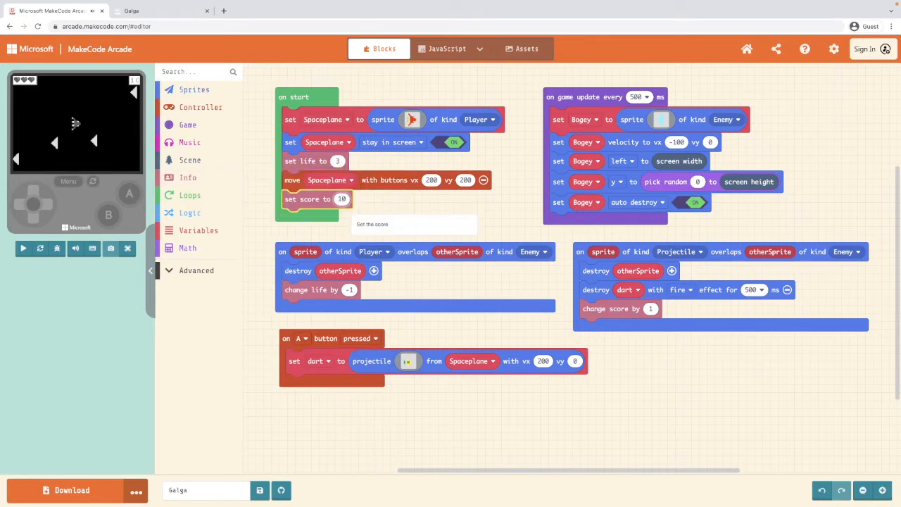
mouse_move(394, 442)
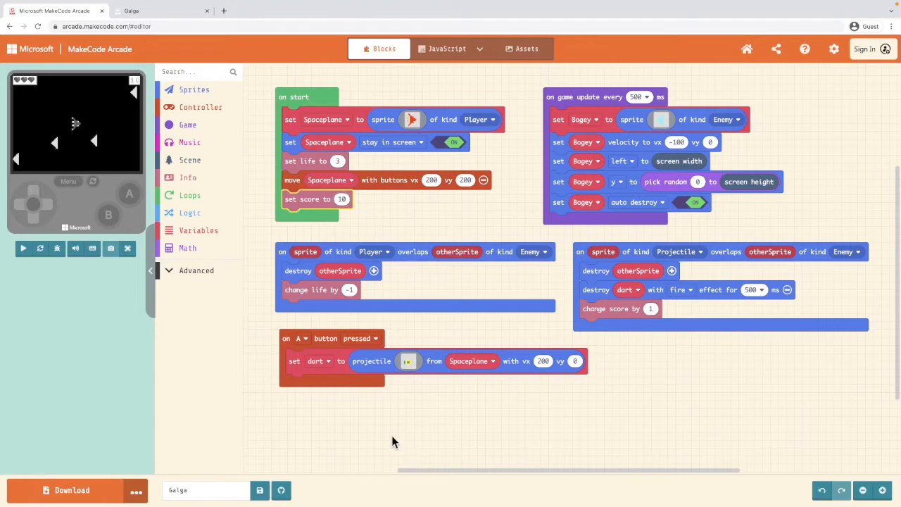
mouse_move(299, 341)
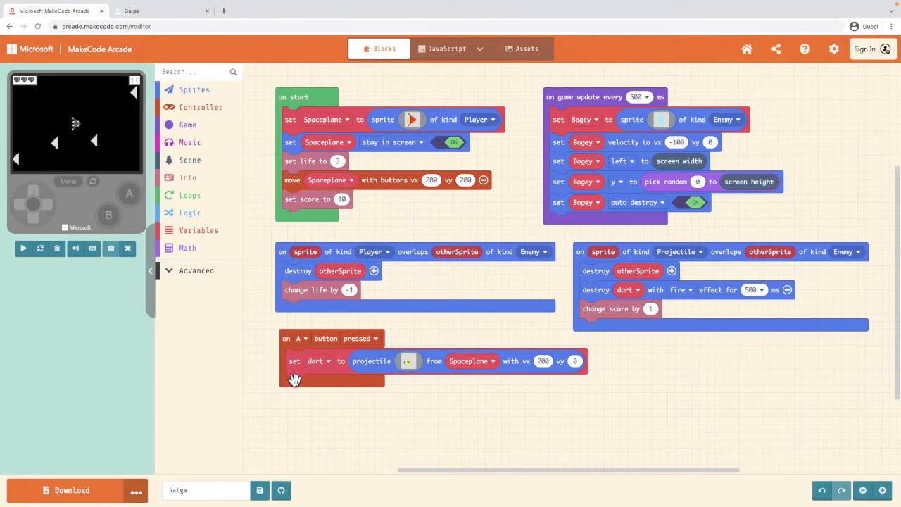
mouse_move(189, 177)
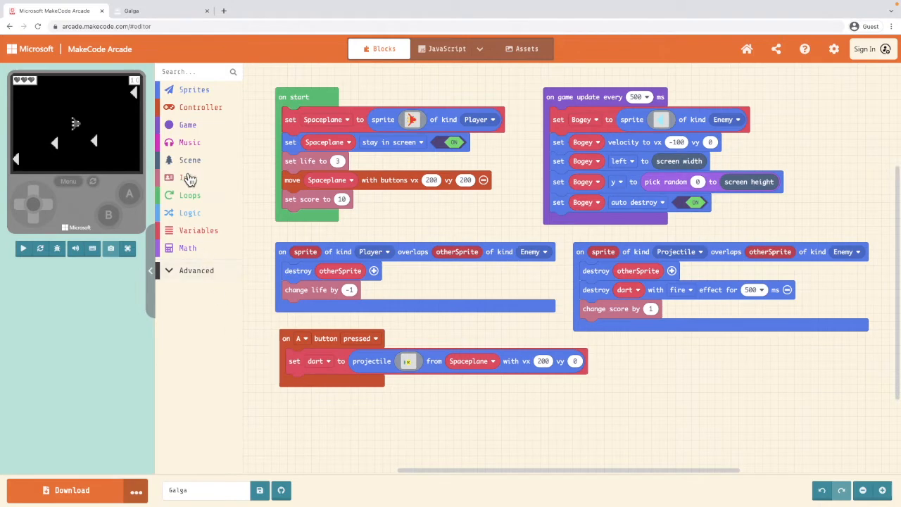
Add a change score by -1 block under the dart launch in the A-button handler
left_click(186, 178)
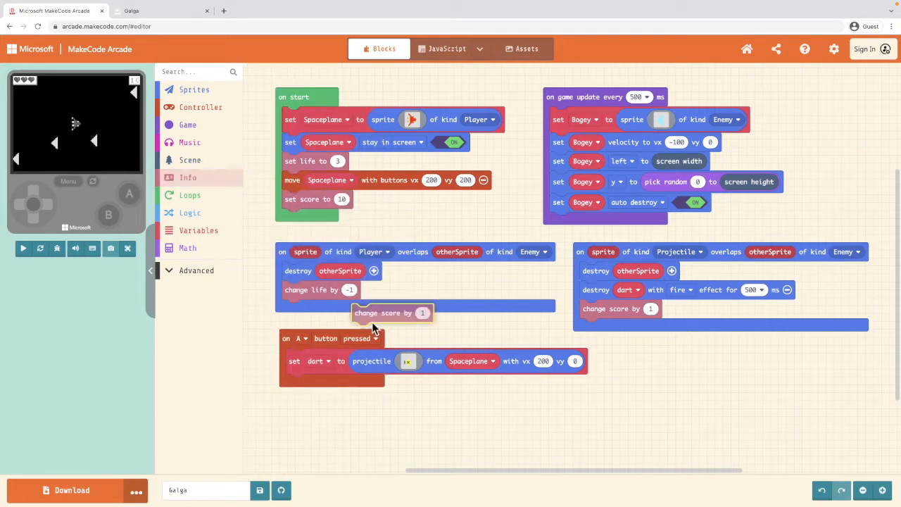
left_click_drag(392, 313, 324, 383)
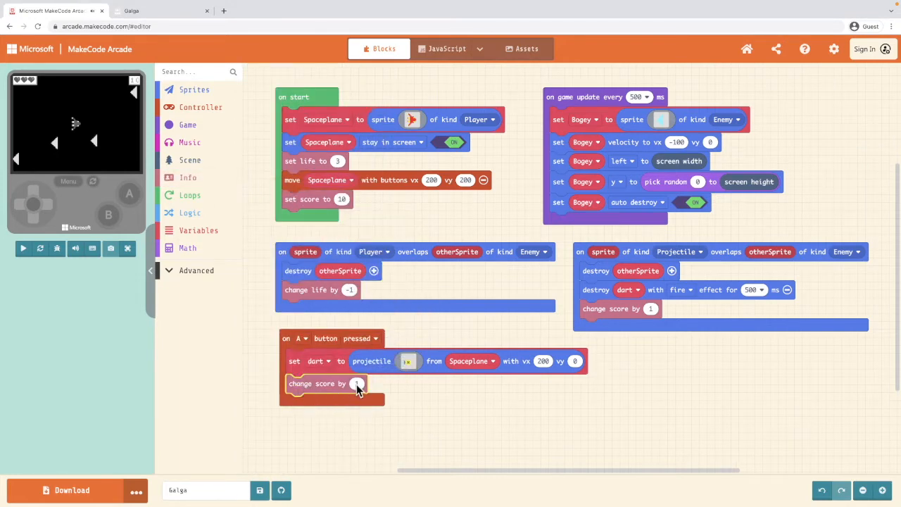
mouse_move(357, 383)
type("-1")
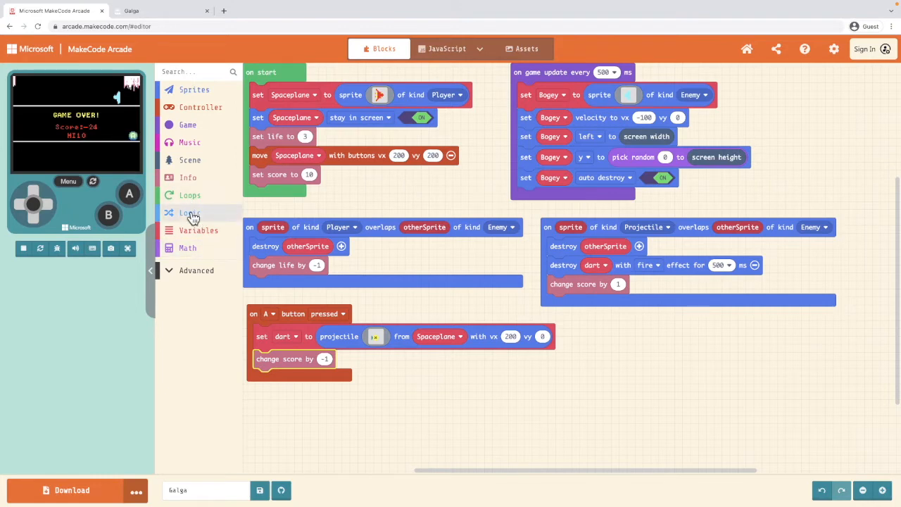
Place an if-else with a number comparison at the top of the A-button handler and change its operator
left_click(190, 212)
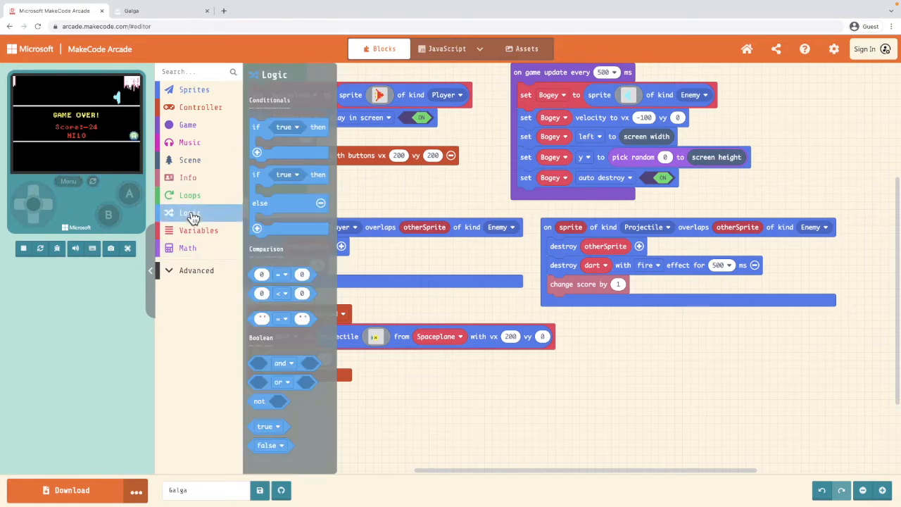
mouse_move(284, 138)
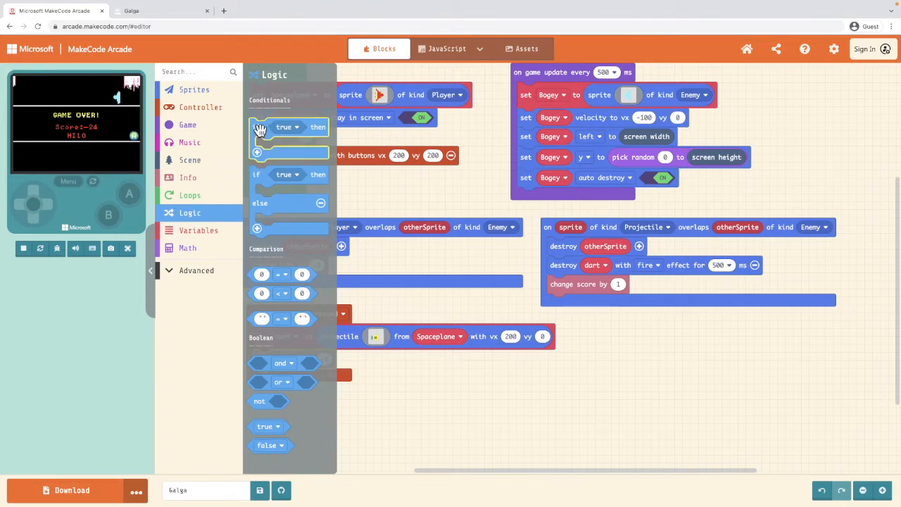
mouse_move(256, 177)
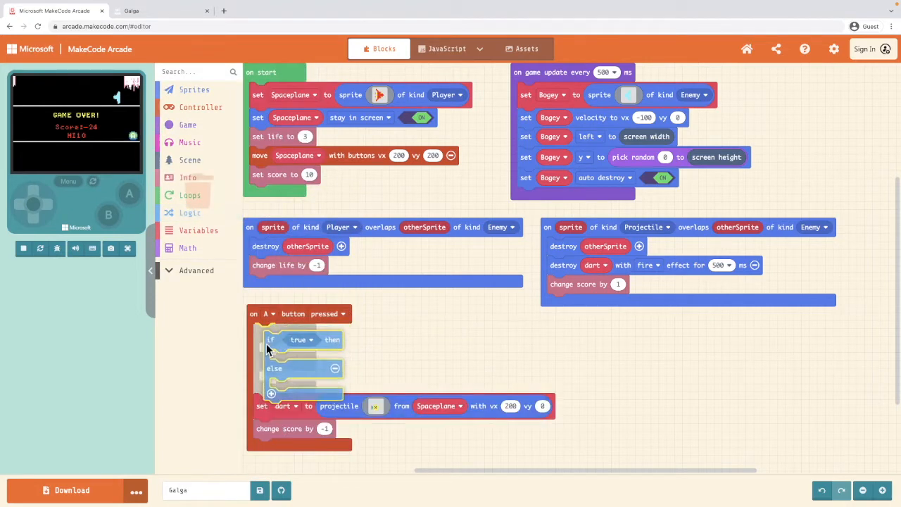
left_click(23, 248)
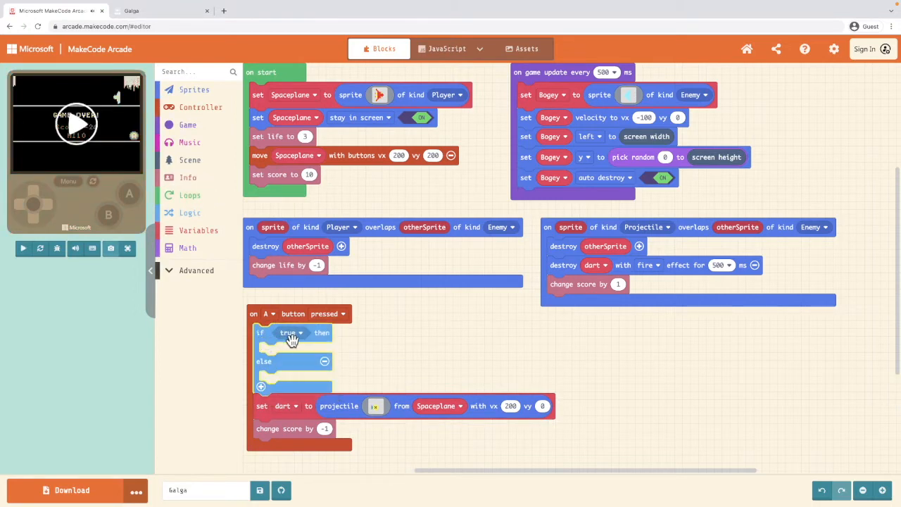
left_click(189, 213)
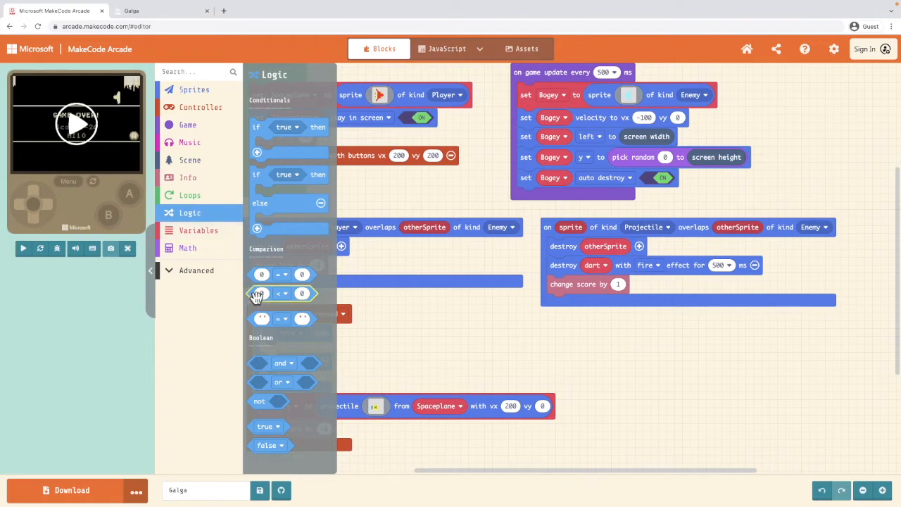
mouse_move(305, 294)
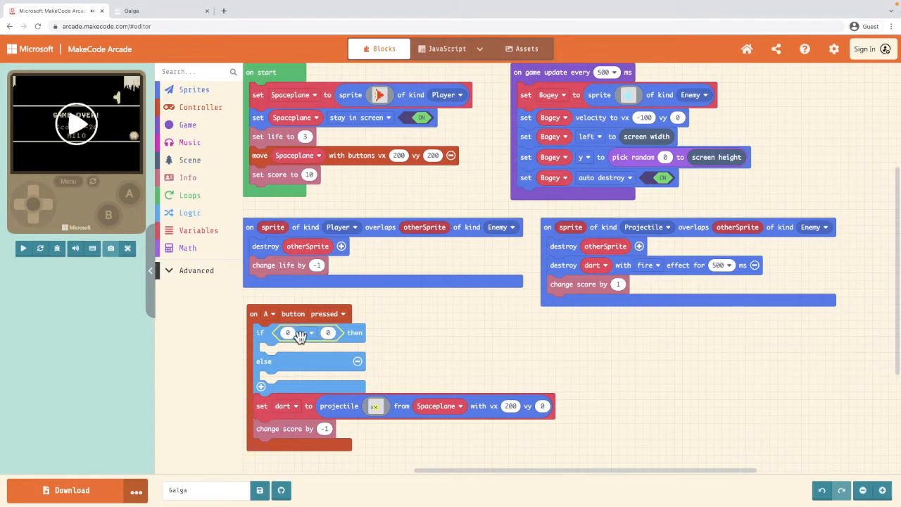
mouse_move(307, 334)
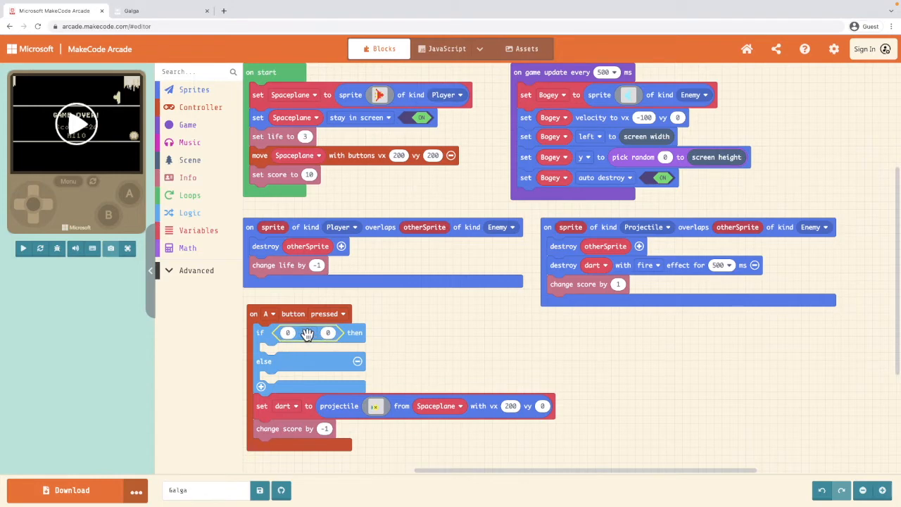
left_click(304, 332)
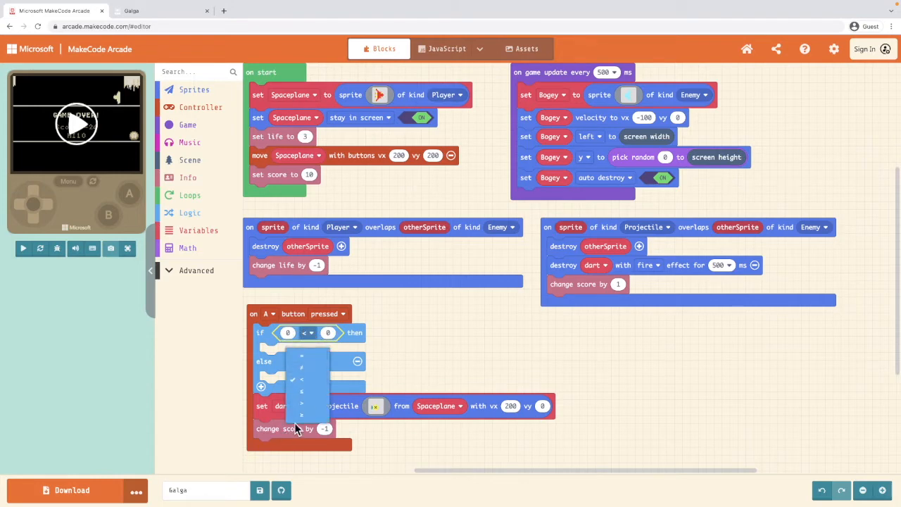
mouse_move(307, 402)
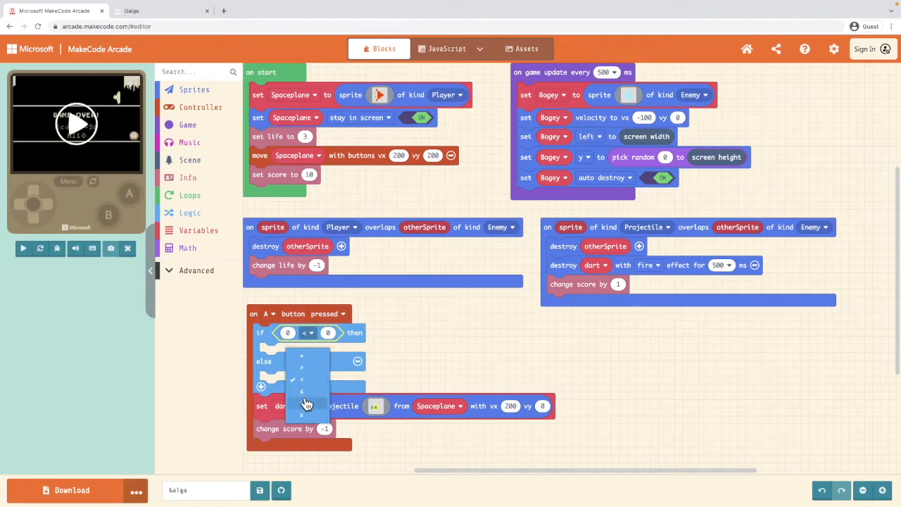
left_click(302, 391)
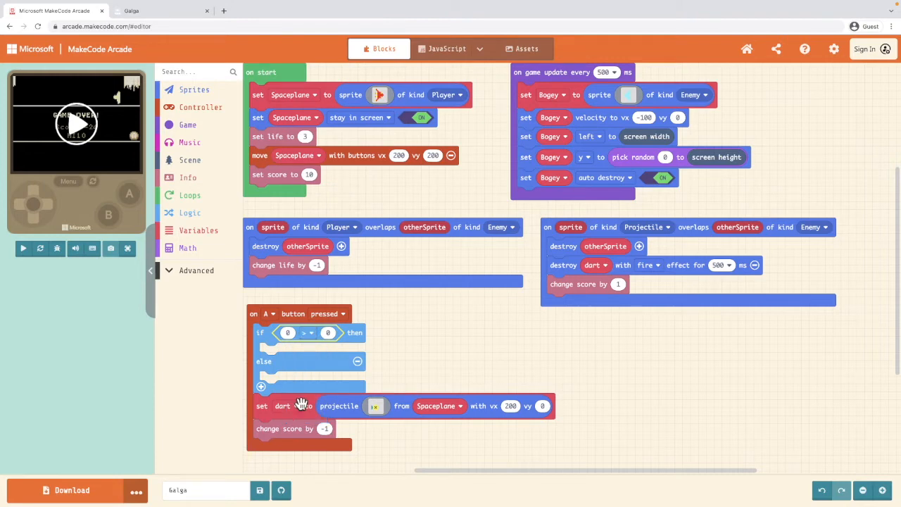
left_click(188, 177)
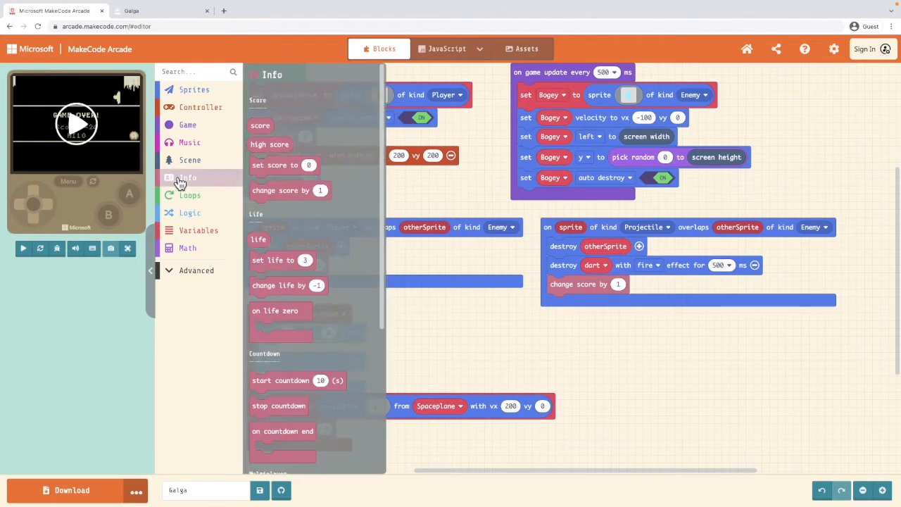
Compare the score against 0 and move the dart launch and score decrease into the if branch
left_click(188, 177)
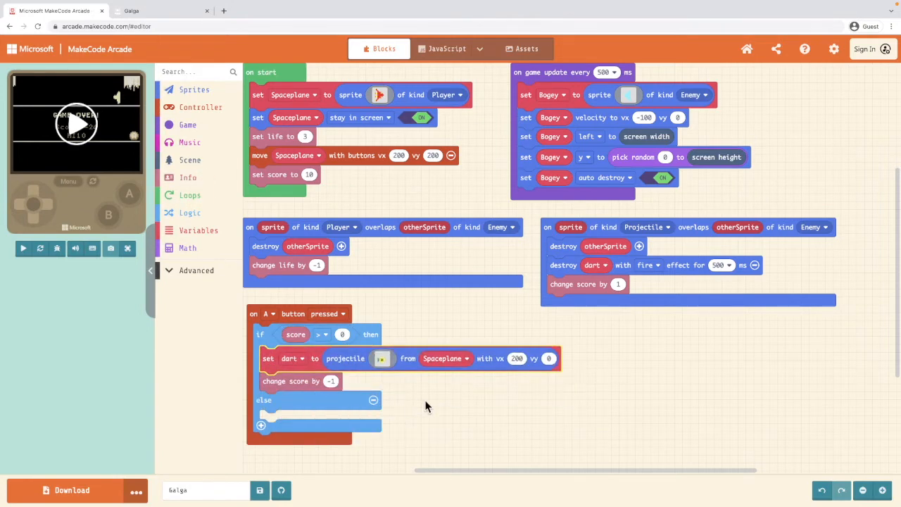
mouse_move(296, 387)
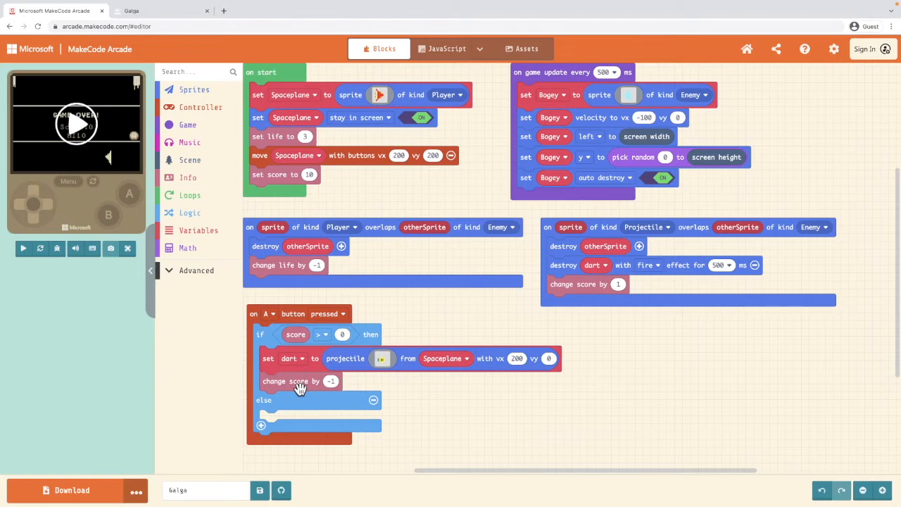
mouse_move(195, 91)
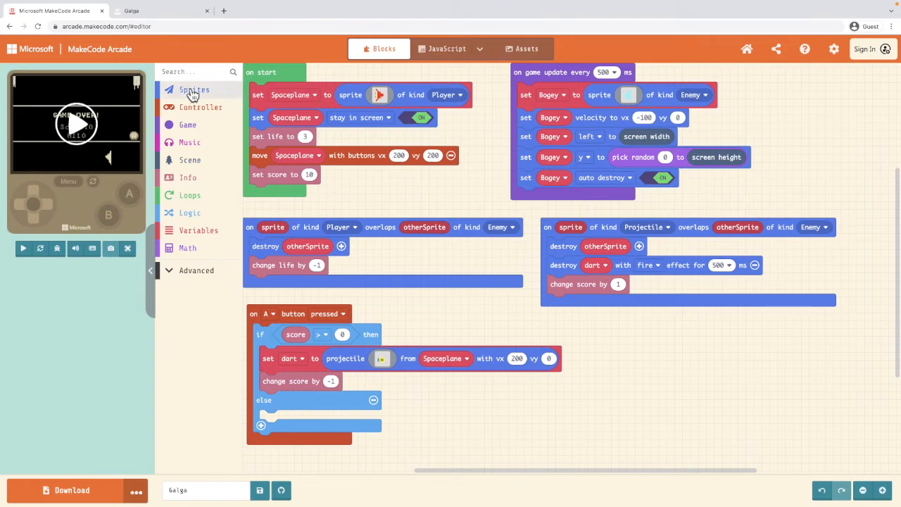
Make Spaceplane say 'No Bullets!' in the else branch and expand the say options
left_click(195, 90)
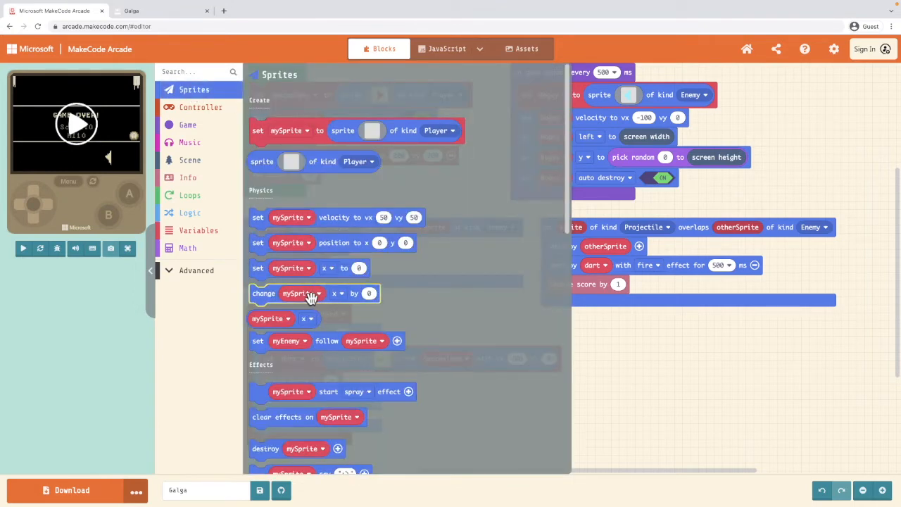
scroll("down", 3)
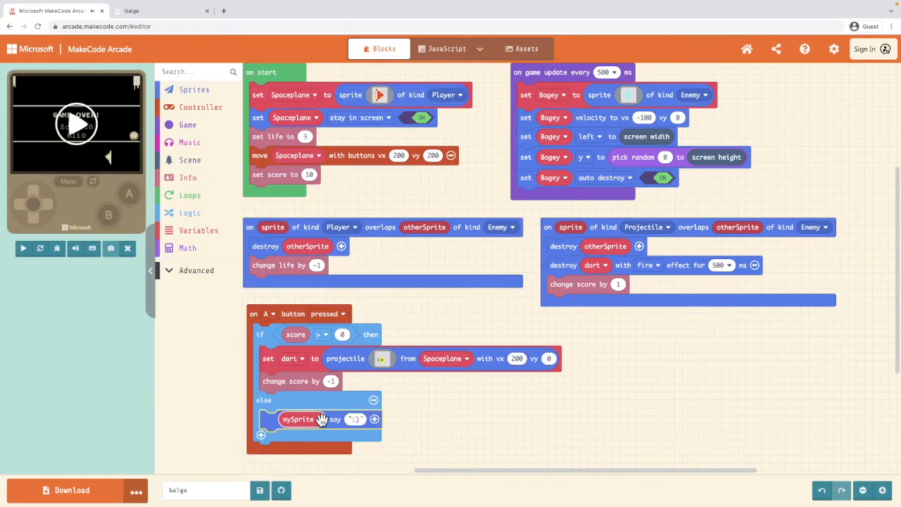
left_click(311, 419)
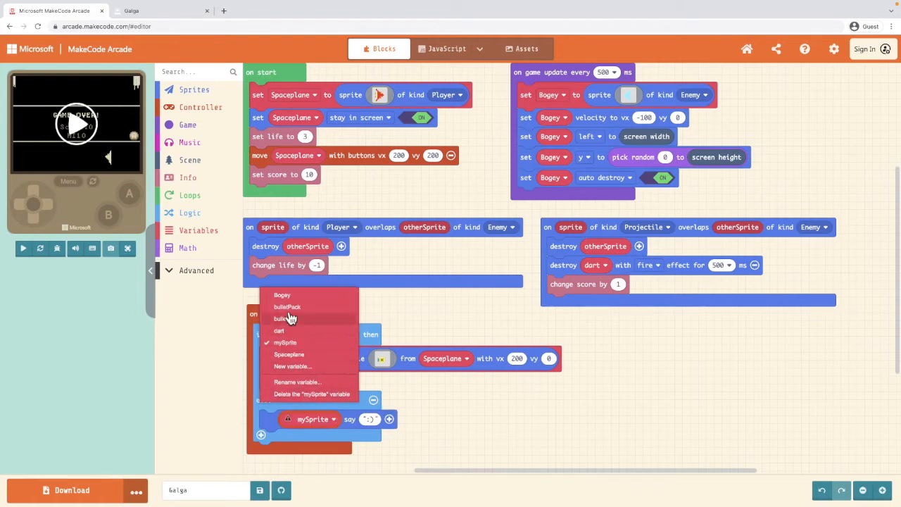
mouse_move(289, 354)
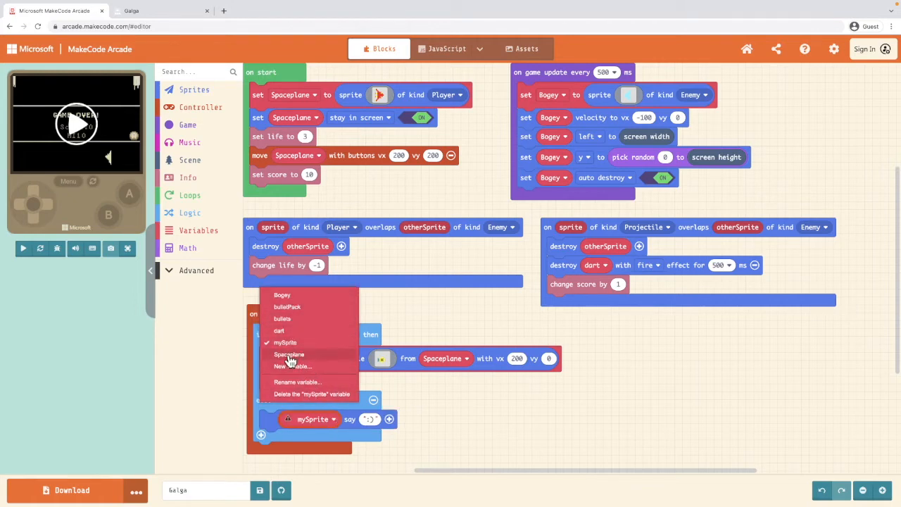
left_click(290, 355)
type("No Bullets")
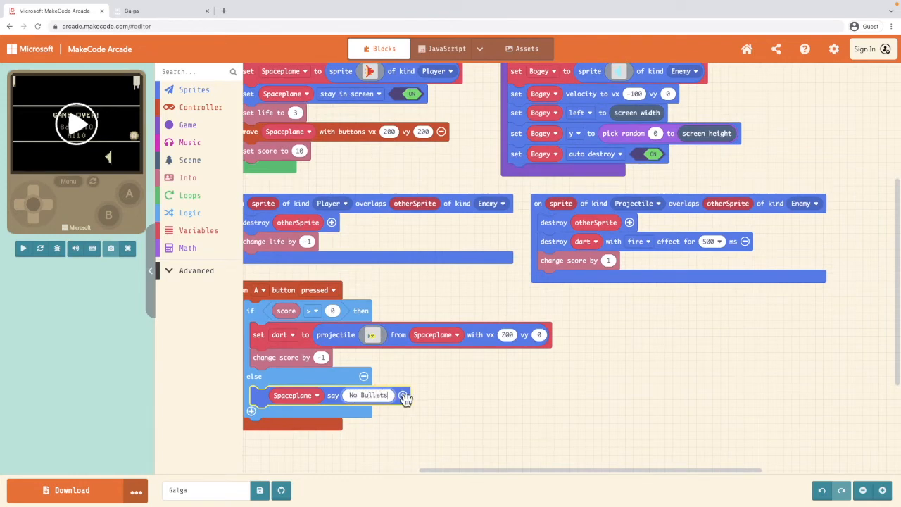
left_click(403, 395)
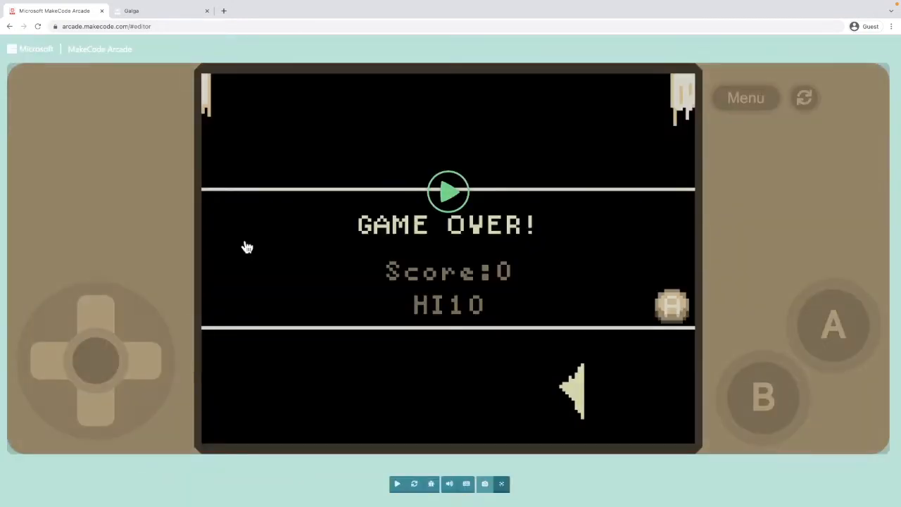
Start a new game run and leave the full-screen simulator back to the editor
left_click(448, 191)
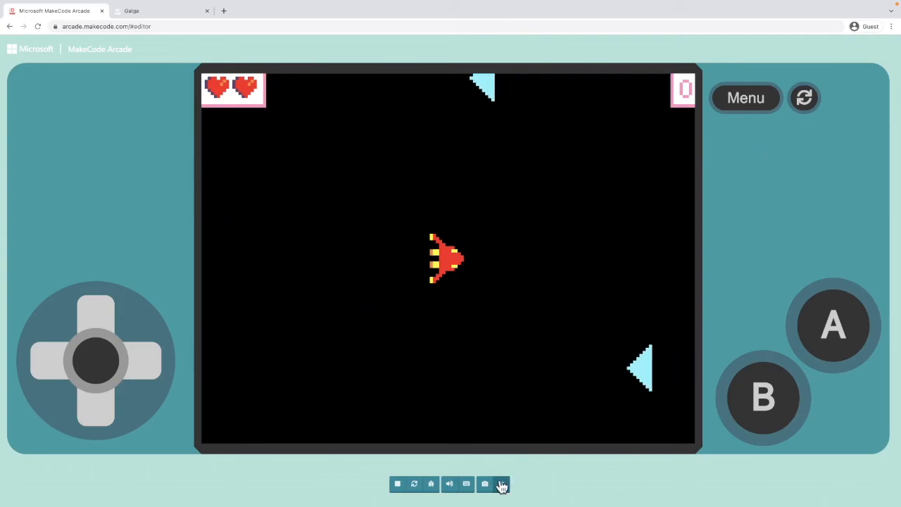
left_click(501, 484)
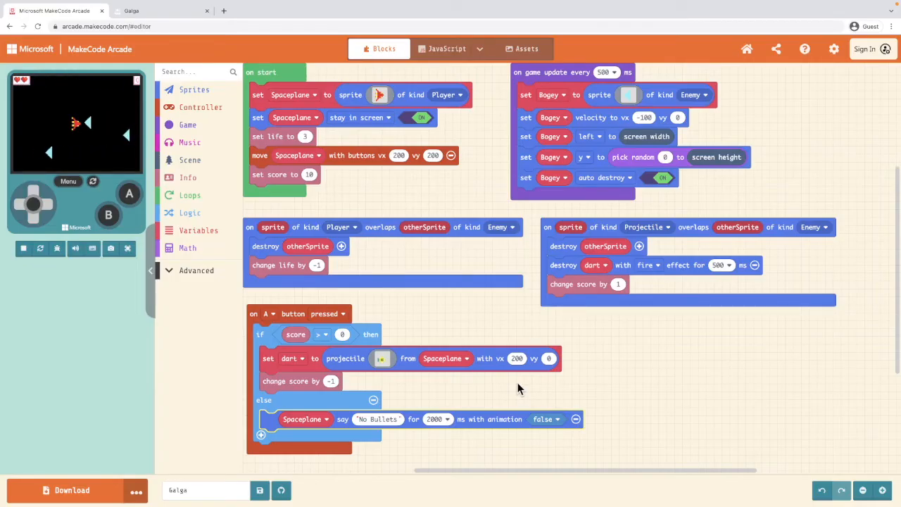
left_click(22, 248)
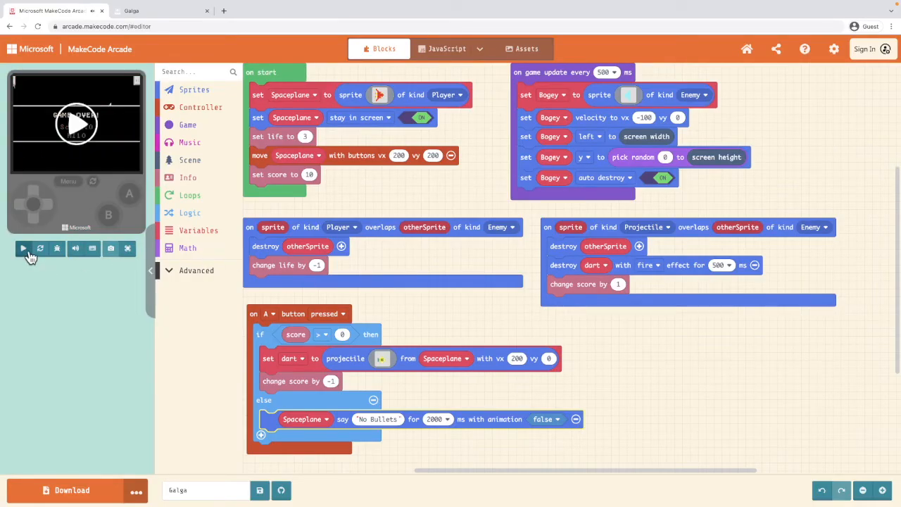
mouse_move(406, 237)
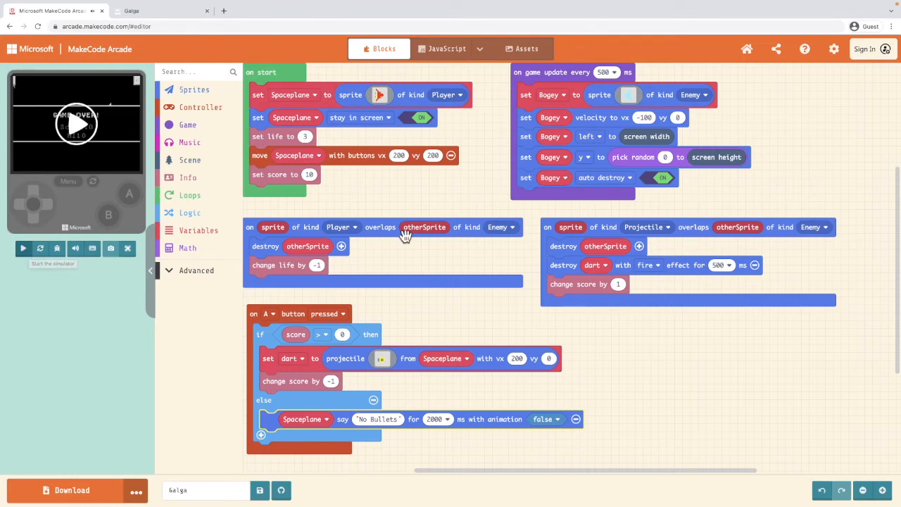
mouse_move(538, 77)
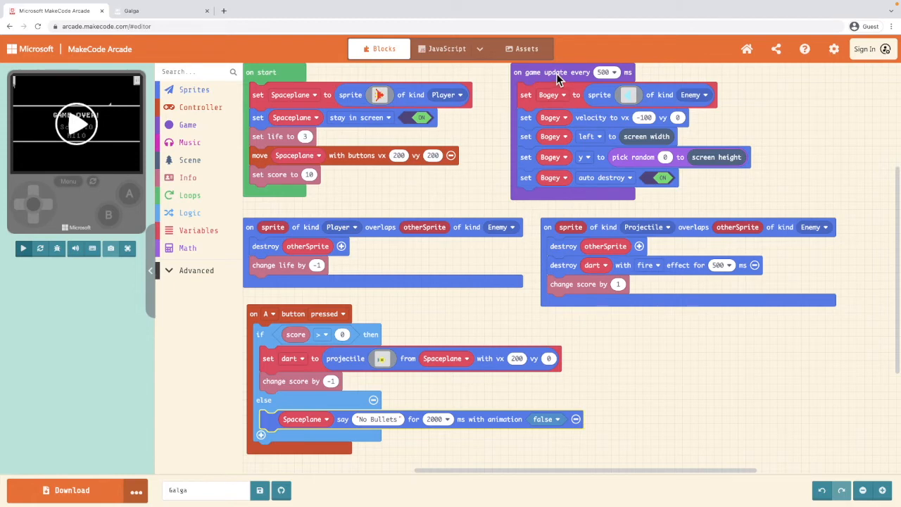
Duplicate the 500 ms Bogey spawning event and set the copy to run every 5000 ms
right_click(555, 72)
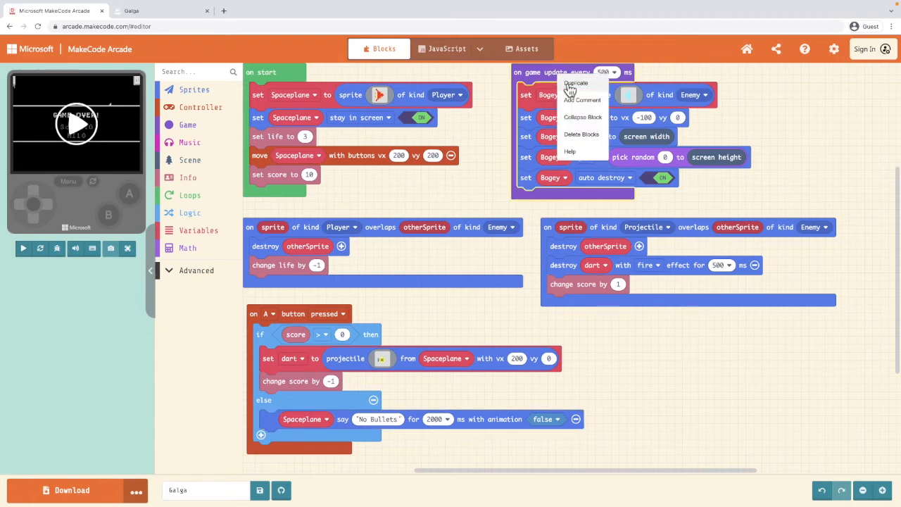
left_click(576, 83)
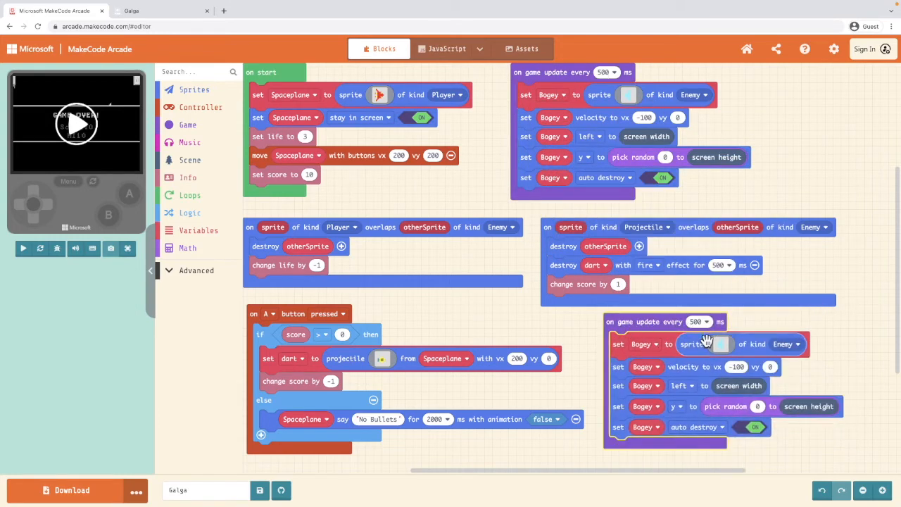
mouse_move(706, 344)
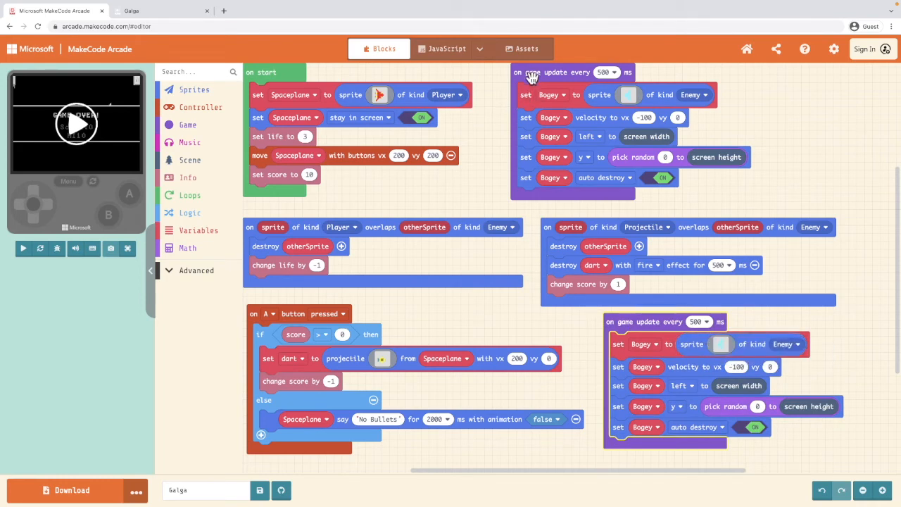
mouse_move(606, 76)
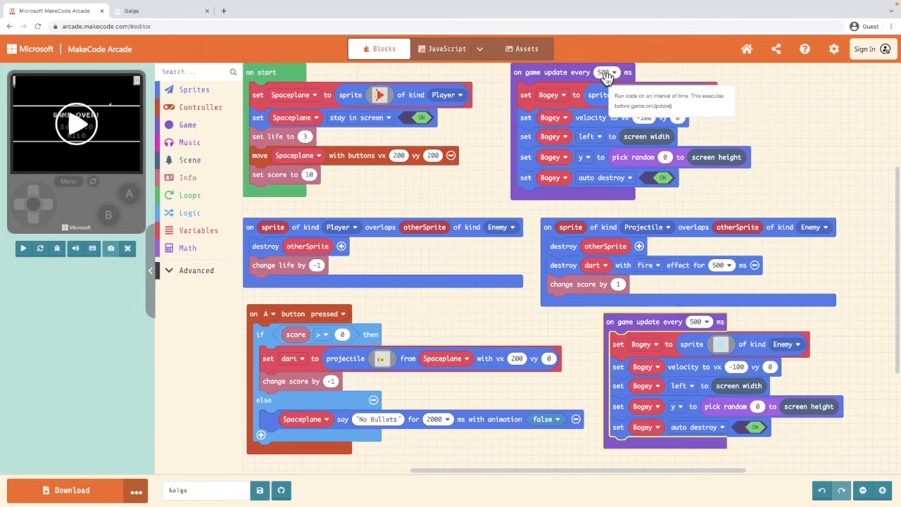
left_click(699, 321)
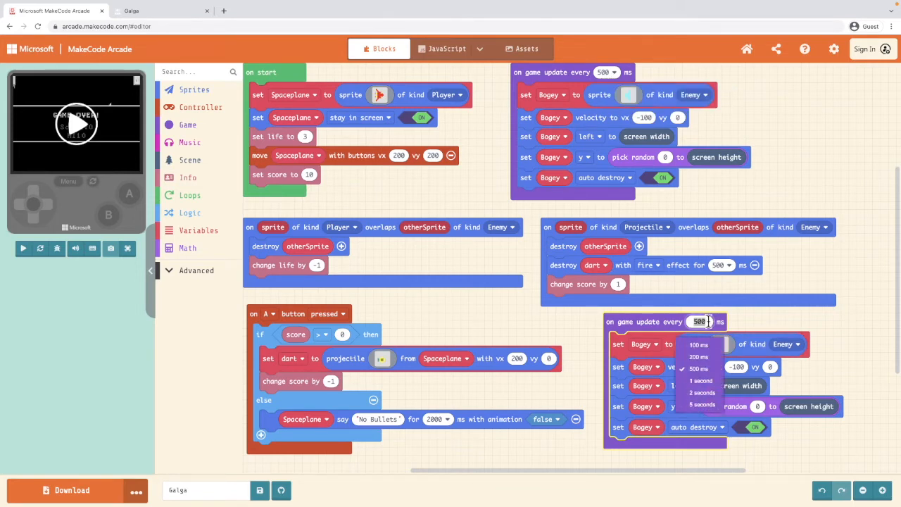
left_click(701, 404)
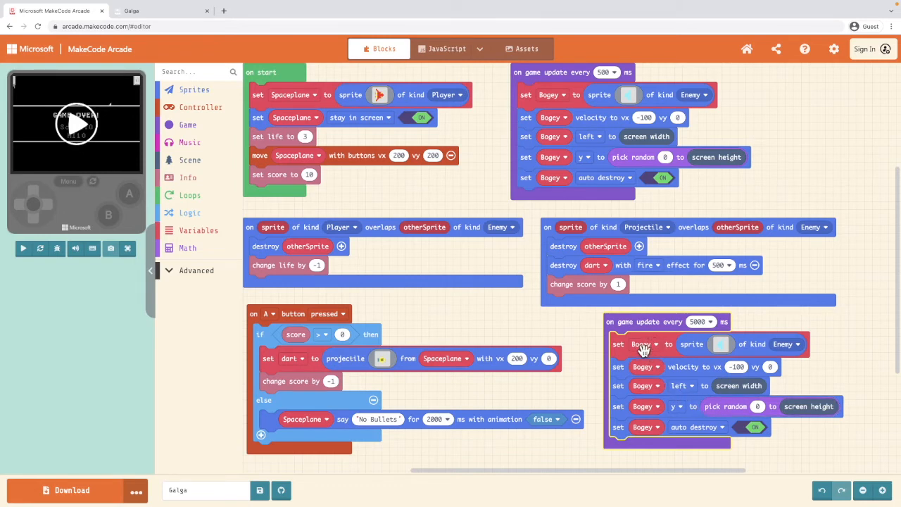
Create a bulletPack variable for the copied spawner's sprite and apply its velocity setting to bulletPack
left_click(653, 344)
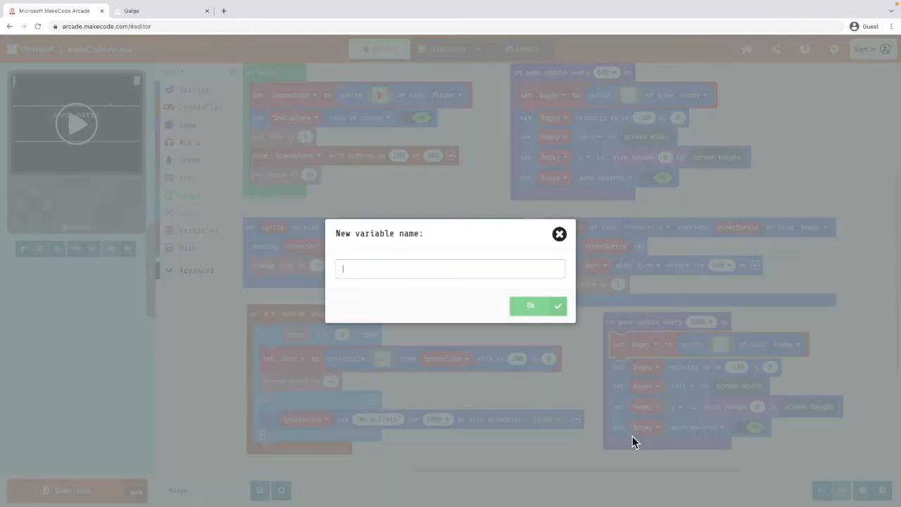
type("bulle")
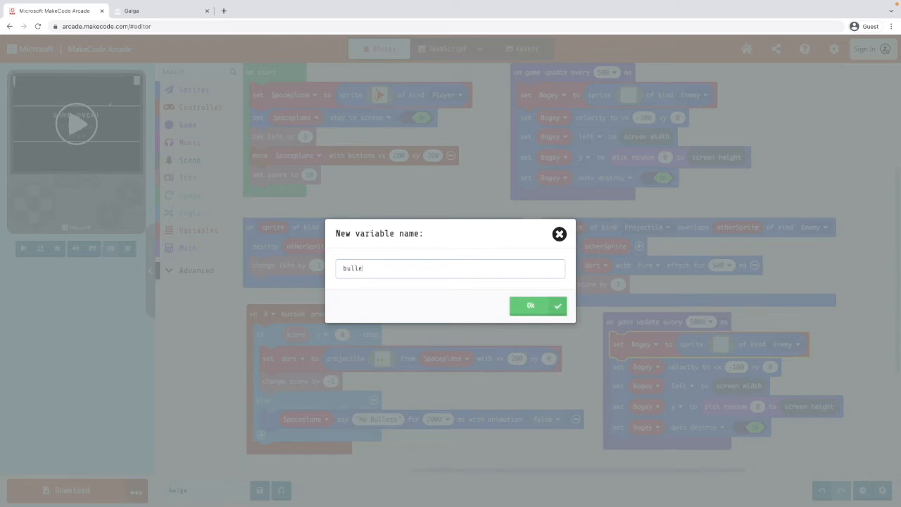
type("tPack")
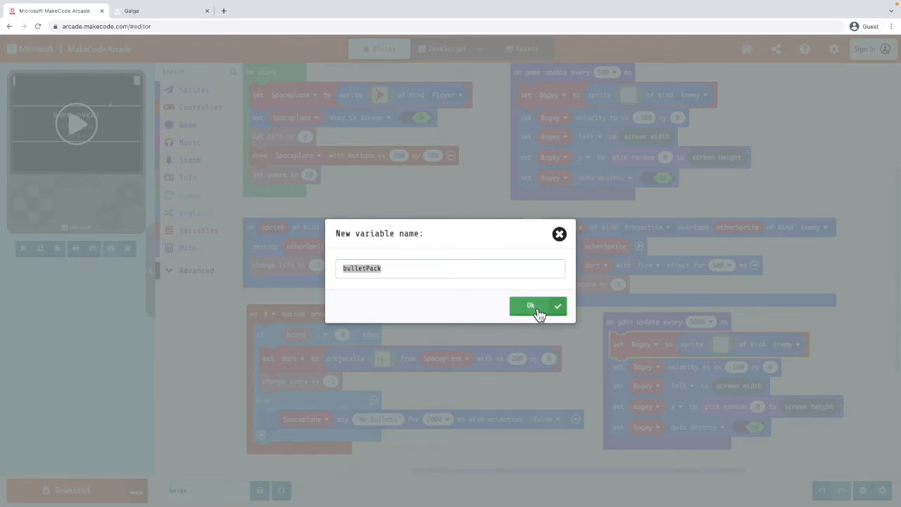
left_click(531, 304)
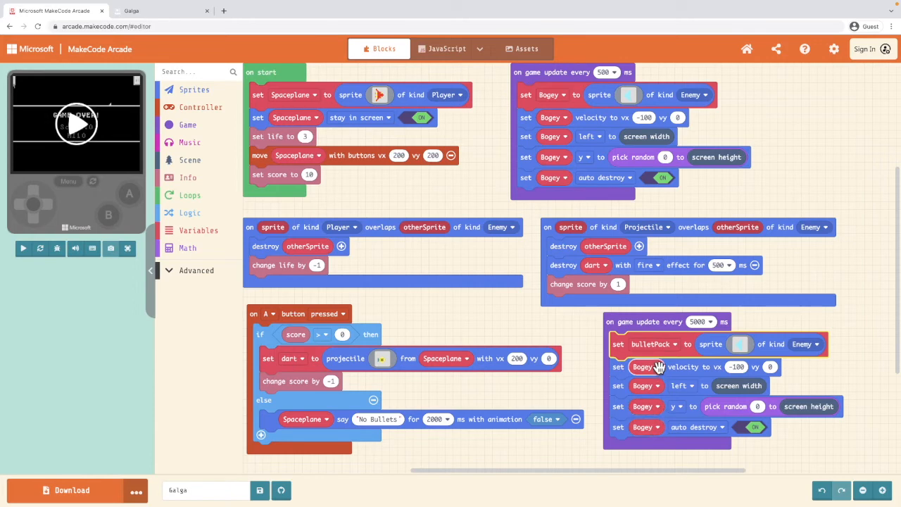
left_click(642, 366)
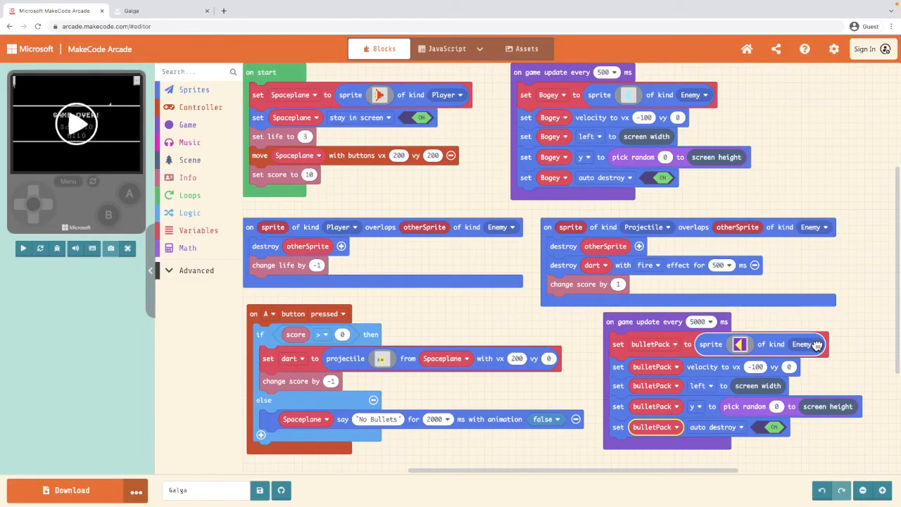
Give the bulletPack sprite a new kind named PowerUp
left_click(814, 344)
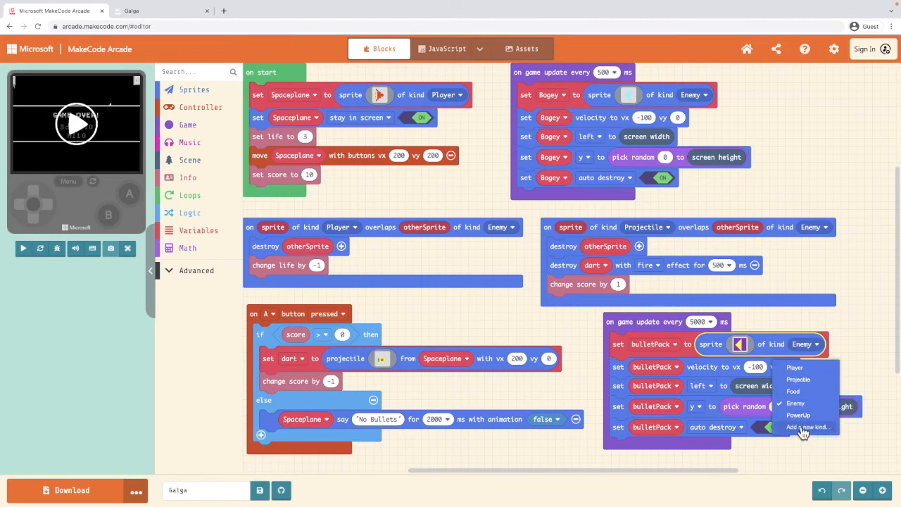
left_click(808, 429)
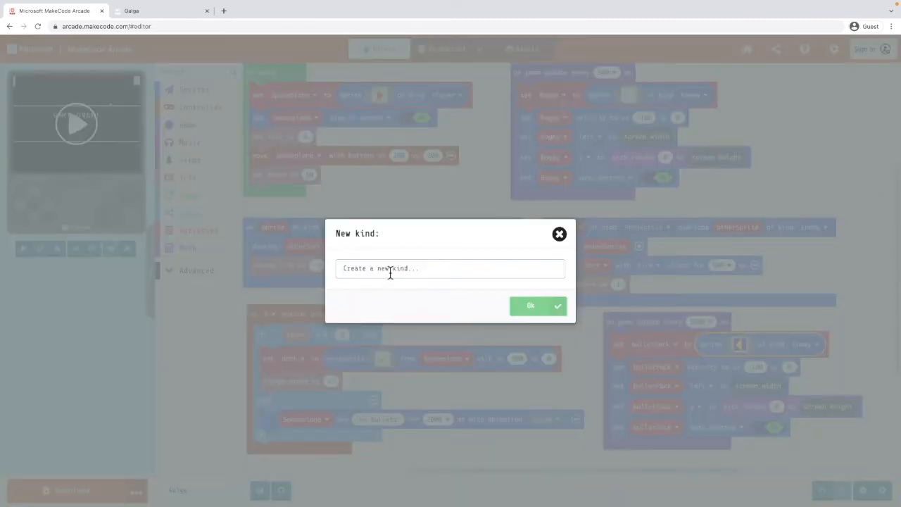
type("Pow")
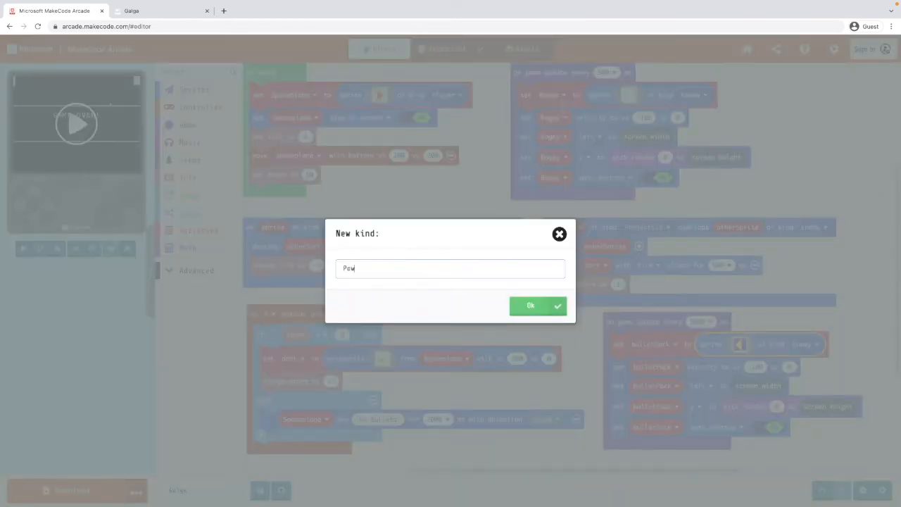
type("erUp")
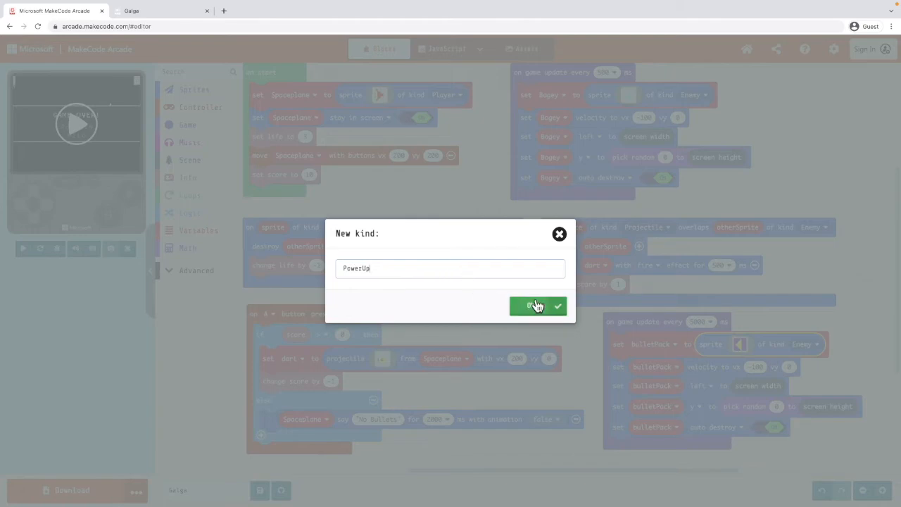
left_click(535, 304)
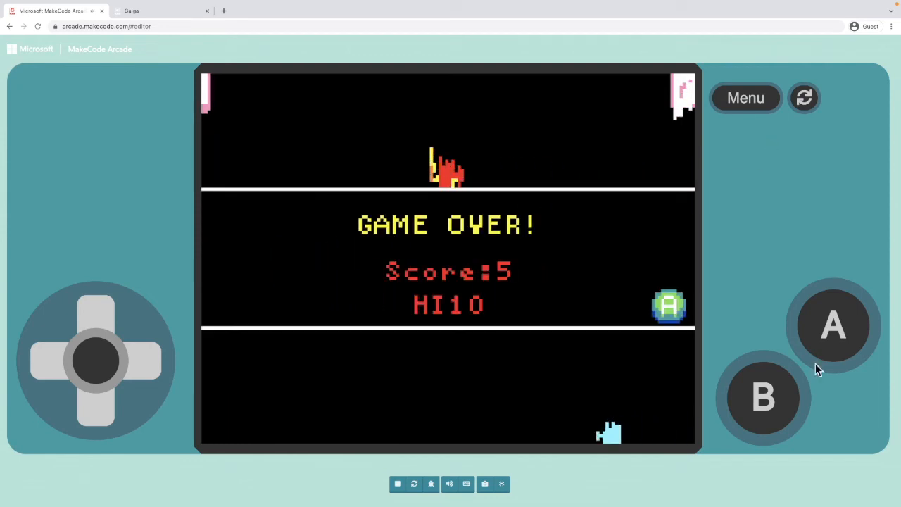
Leave the full-screen game view to return to the block editor
left_click(502, 485)
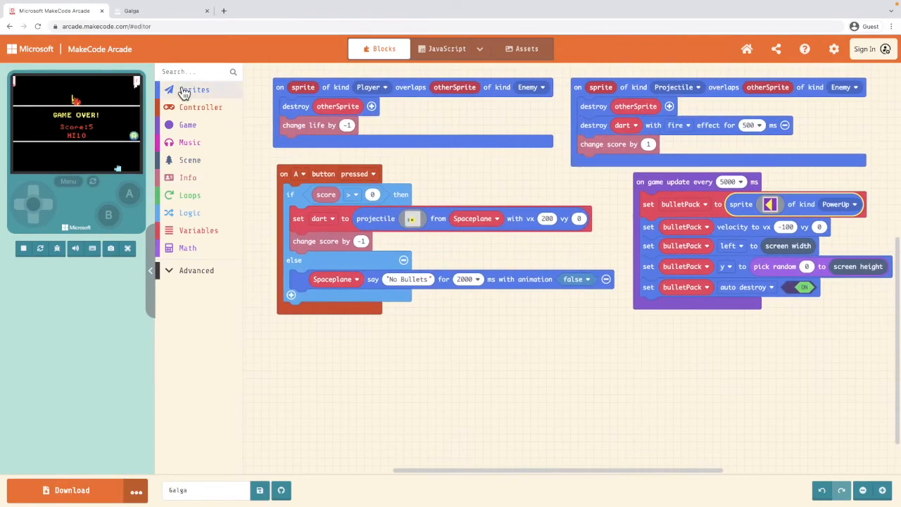
Add an overlap event for a Player sprite meeting a PowerUp sprite
left_click(194, 90)
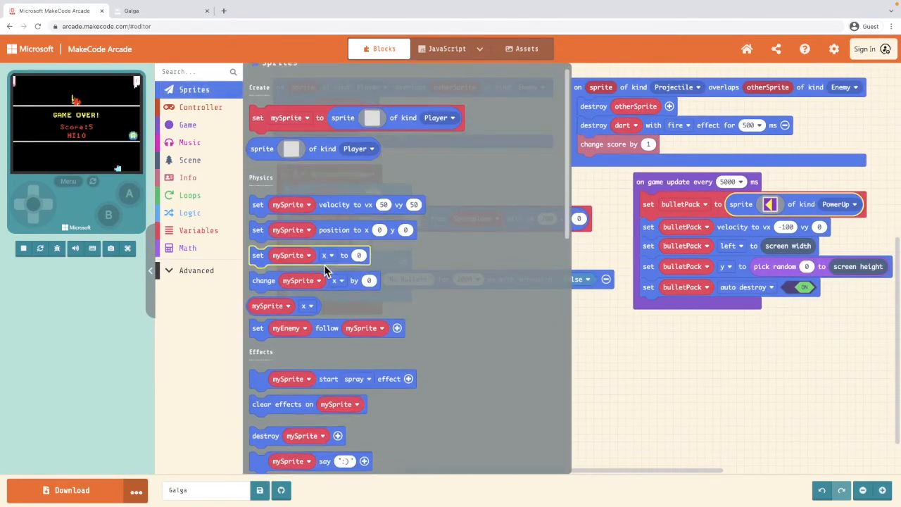
scroll("down", 3)
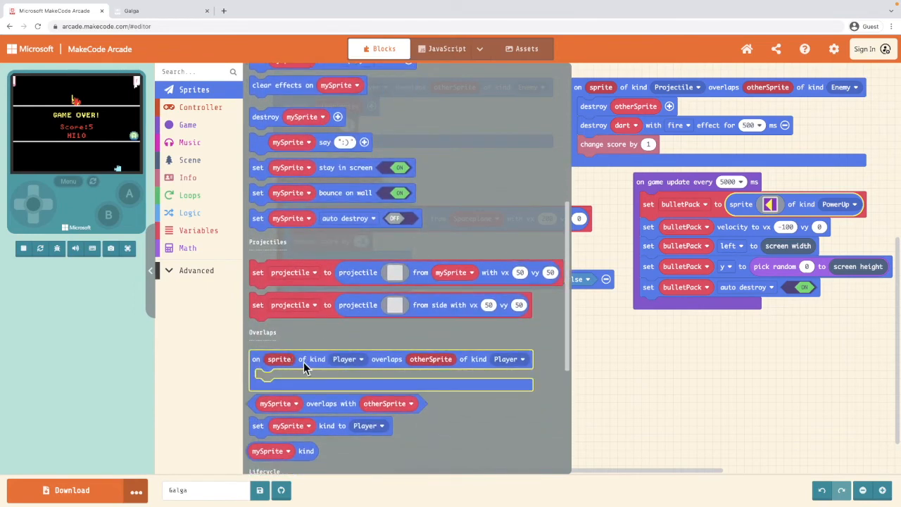
mouse_move(411, 364)
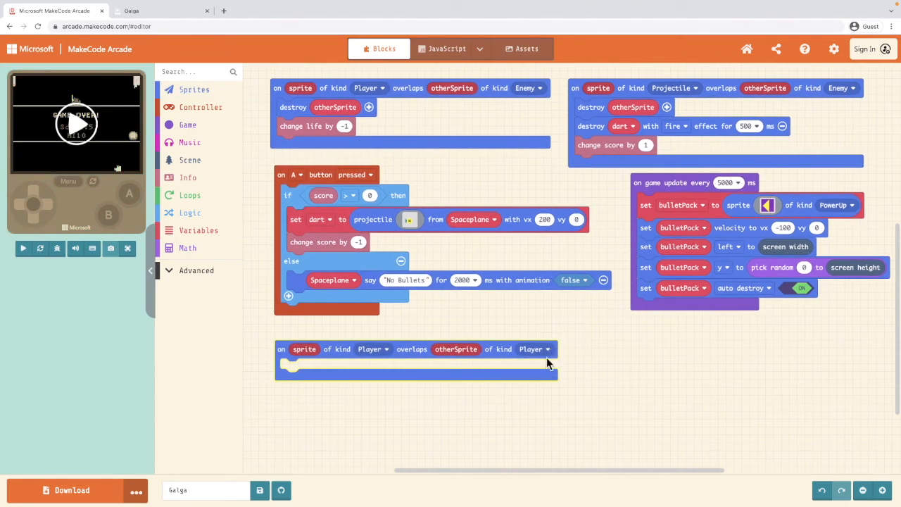
left_click(537, 349)
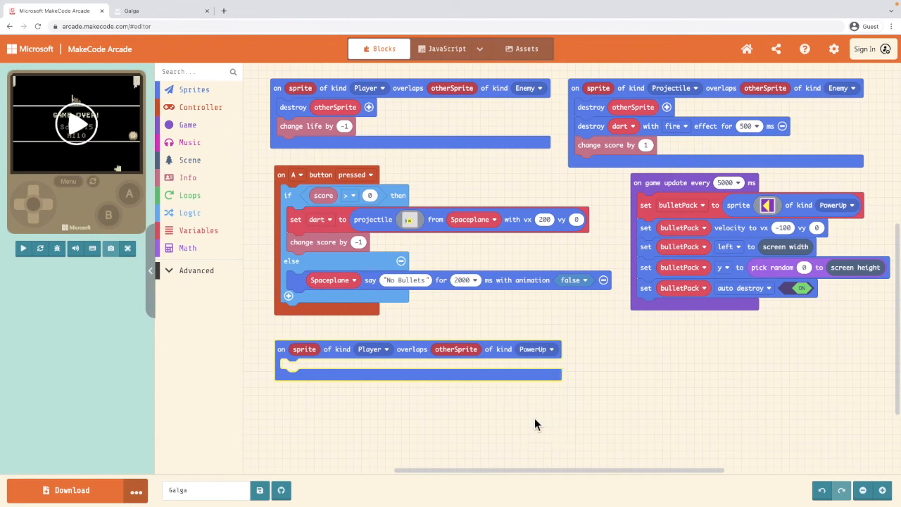
mouse_move(513, 421)
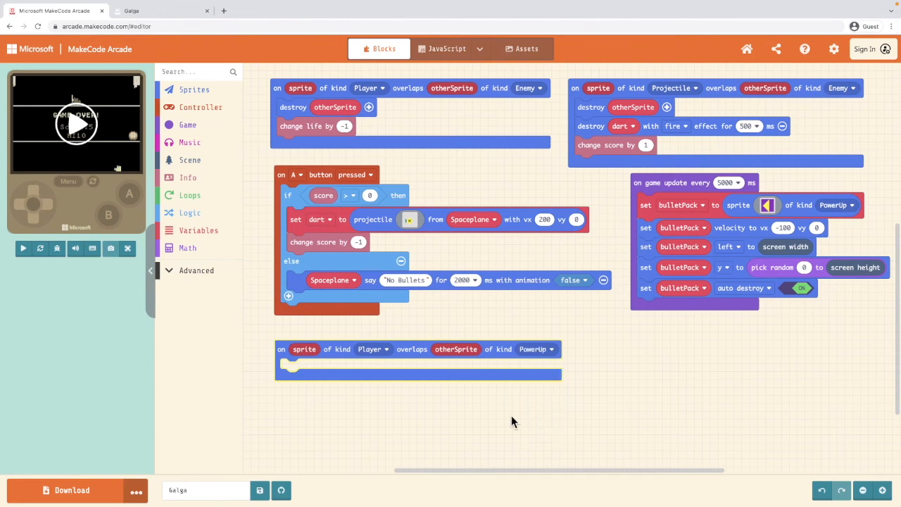
mouse_move(190, 194)
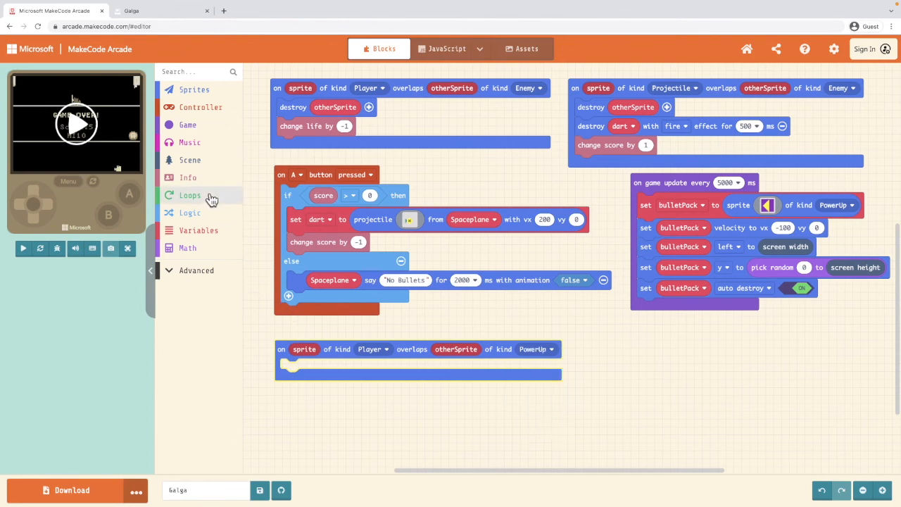
mouse_move(189, 178)
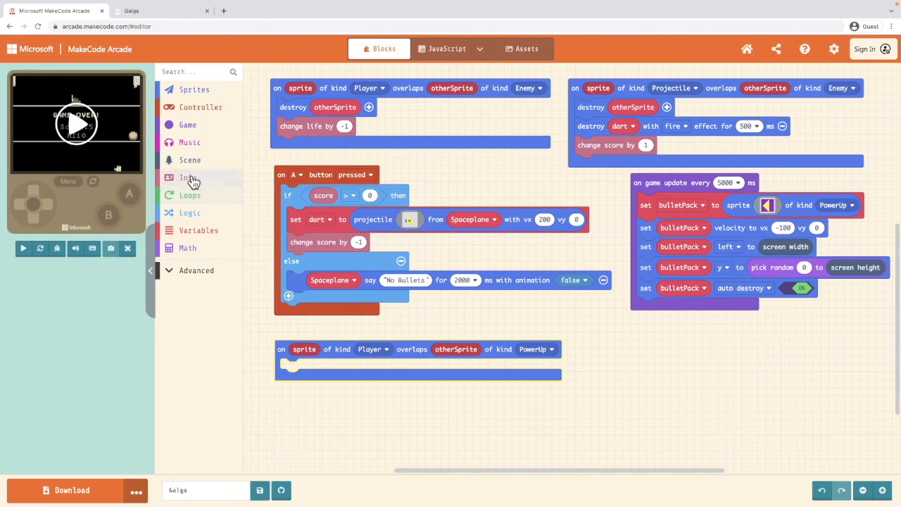
Make the Player–PowerUp overlap change score by 10 and destroy the collected pack
left_click(189, 177)
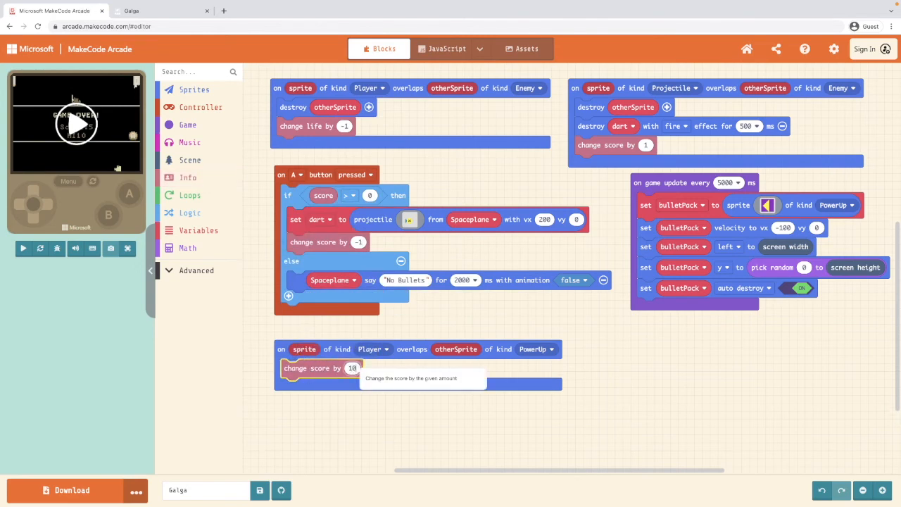
mouse_move(367, 420)
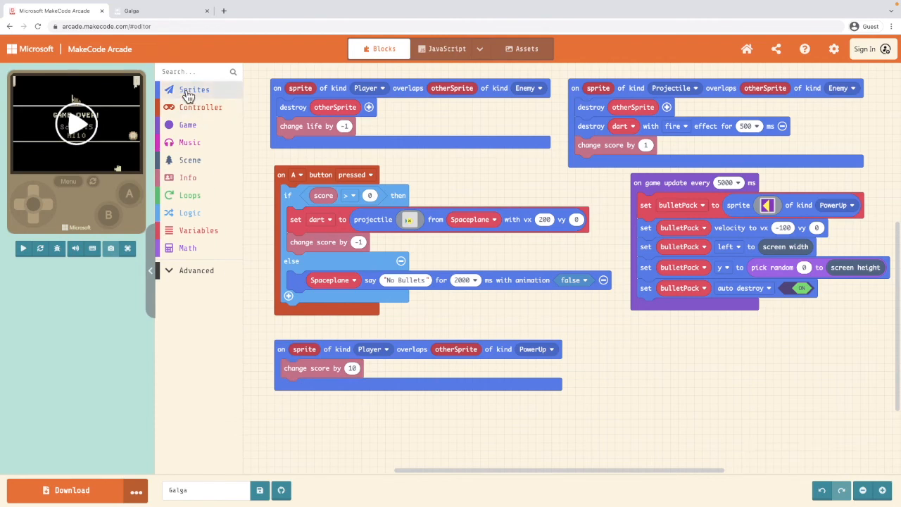
left_click(194, 91)
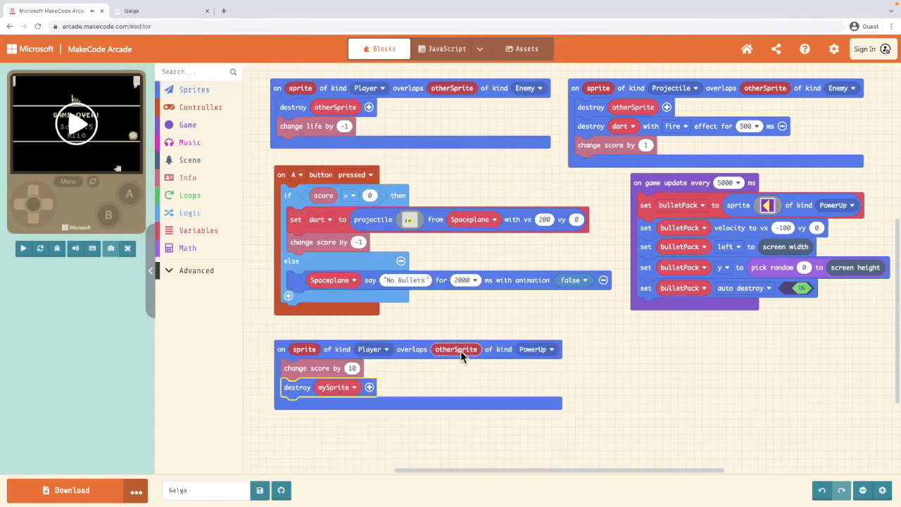
left_click(338, 387)
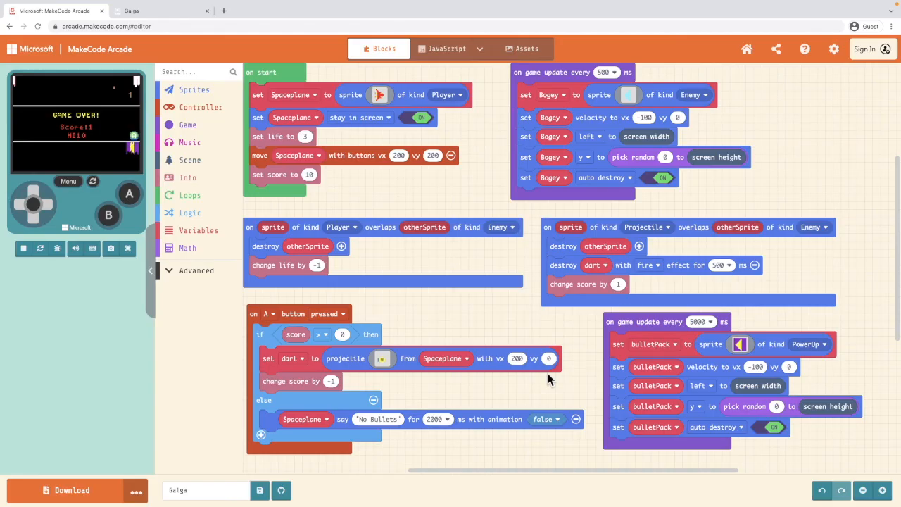
mouse_move(556, 359)
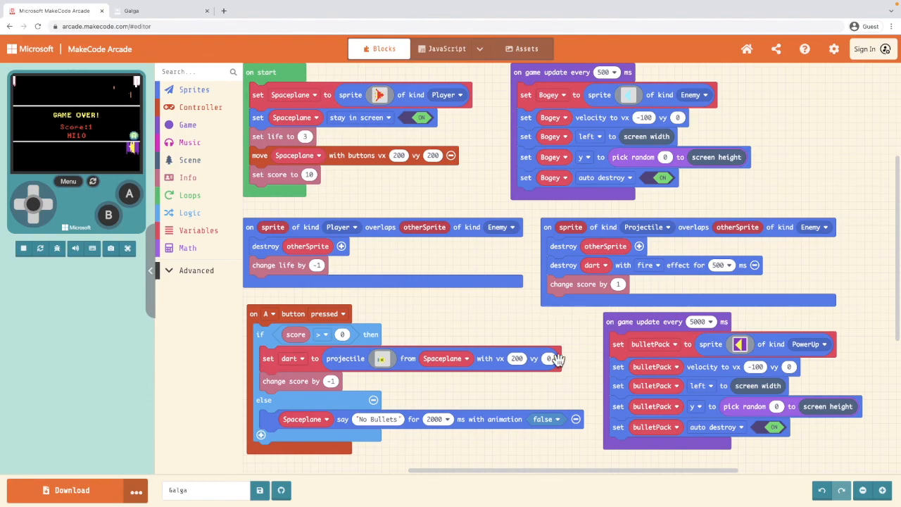